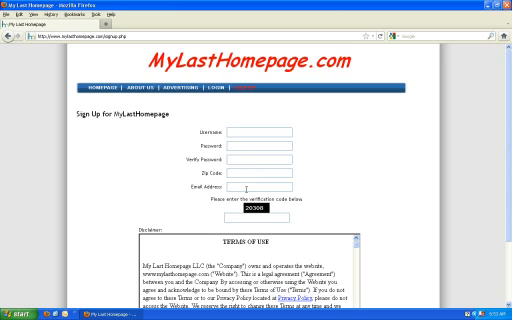
Step: Enter the new account's username and password on the sign-up form
left_click(244, 132)
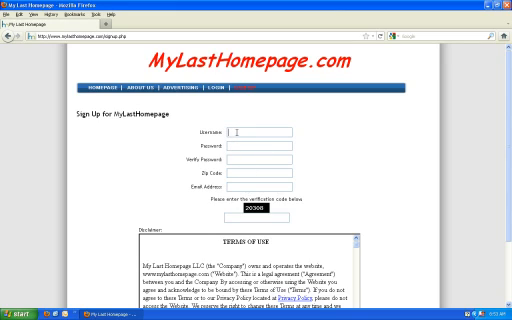
type("we")
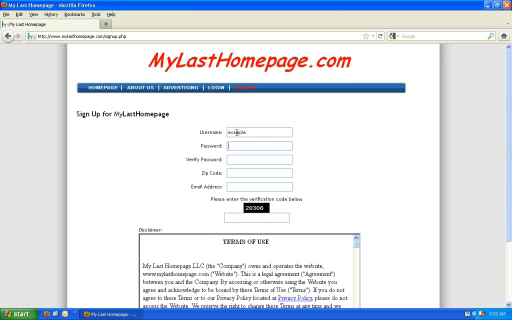
type("password")
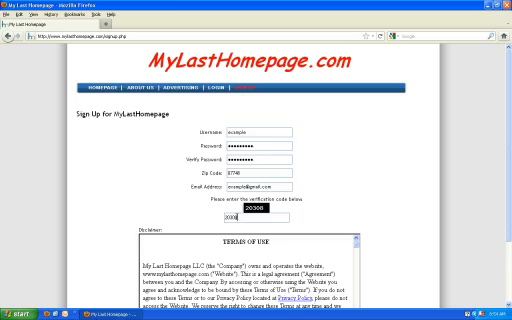
scroll("down", 3)
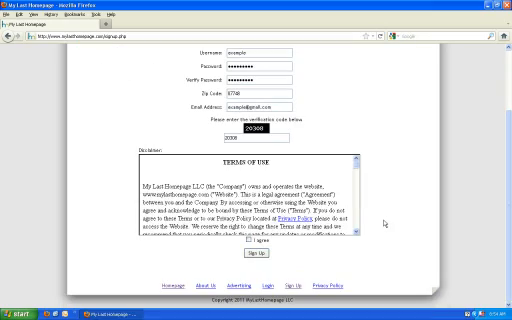
scroll("down", 3)
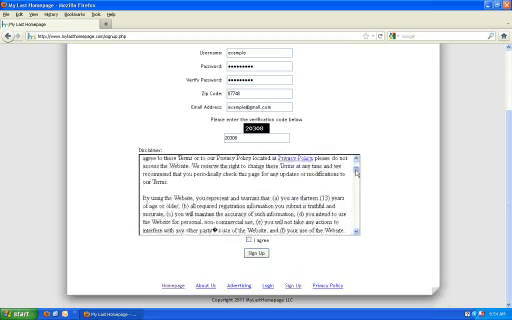
scroll("down", 3)
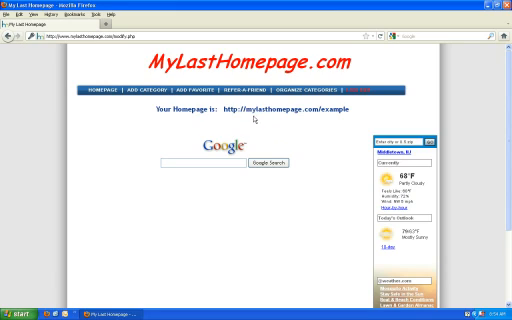
mouse_move(320, 118)
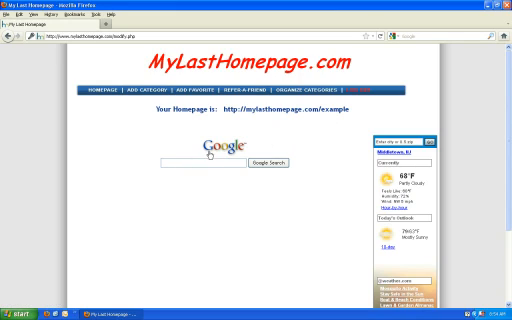
mouse_move(176, 174)
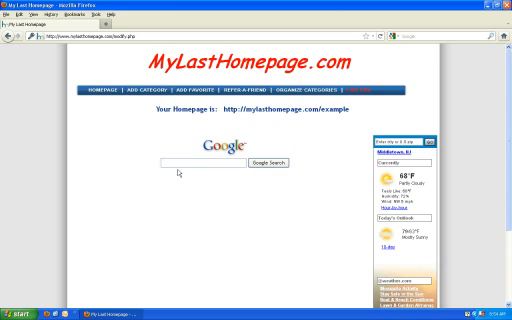
mouse_move(228, 172)
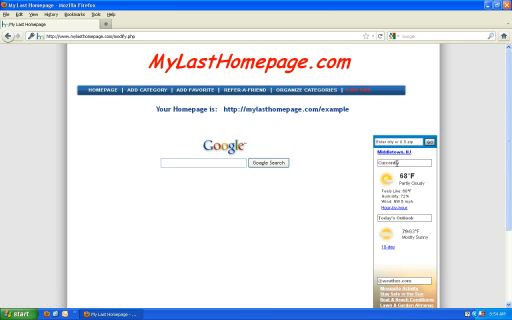
mouse_move(132, 148)
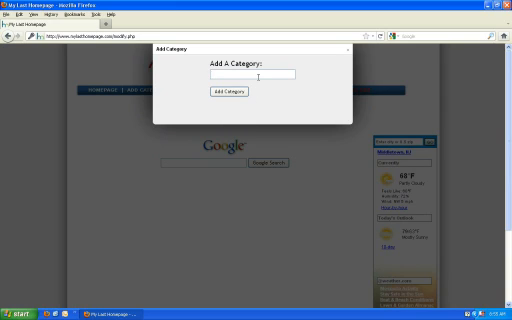
Step: Save a News category, then start a second category named Social Networks
type("News")
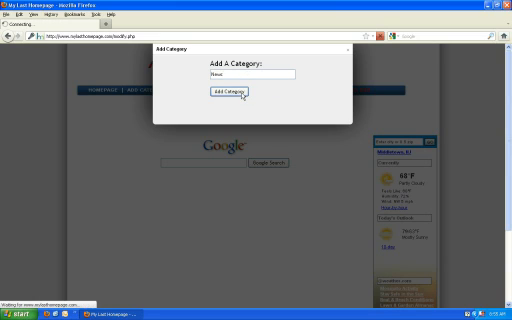
left_click(232, 92)
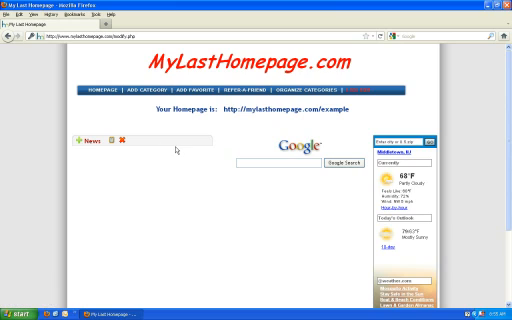
mouse_move(192, 148)
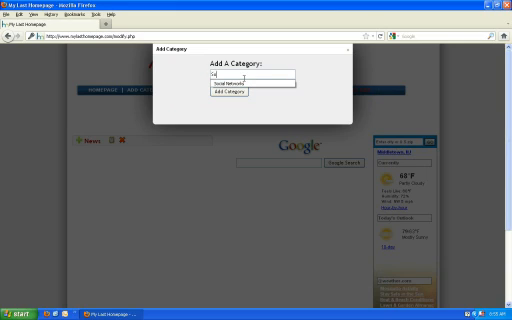
type("Social Networ")
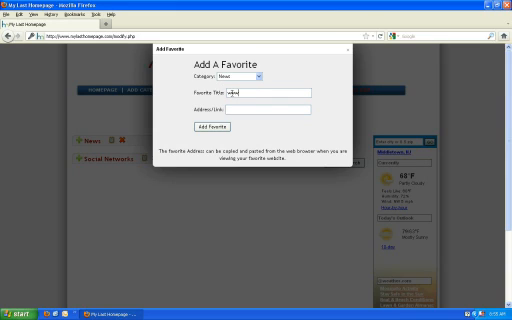
type("My")
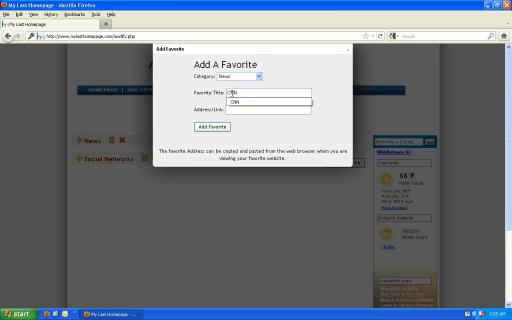
type("www.cnn.com")
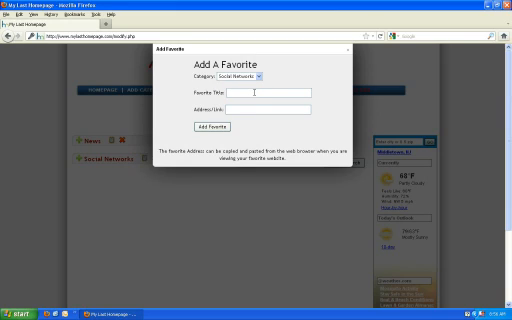
type("Facebook")
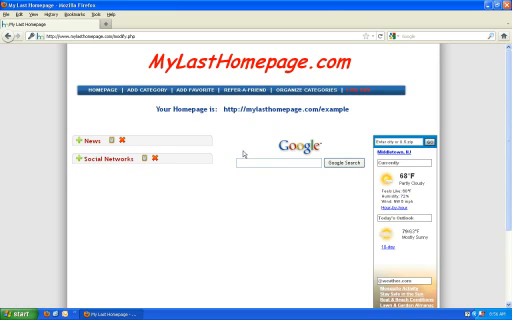
mouse_move(244, 152)
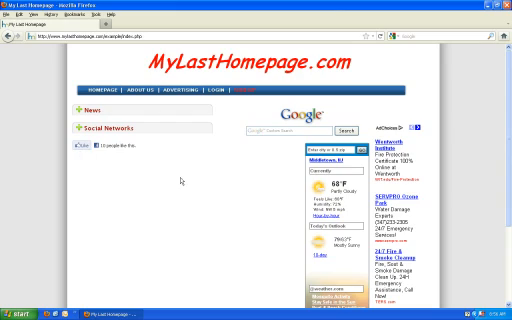
mouse_move(228, 120)
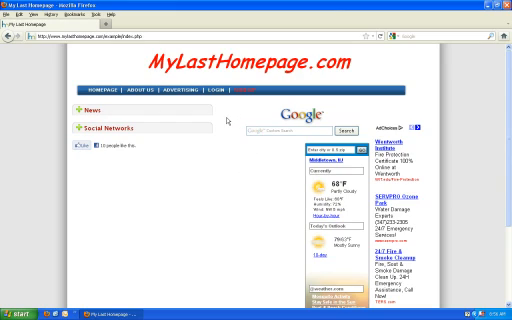
mouse_move(228, 118)
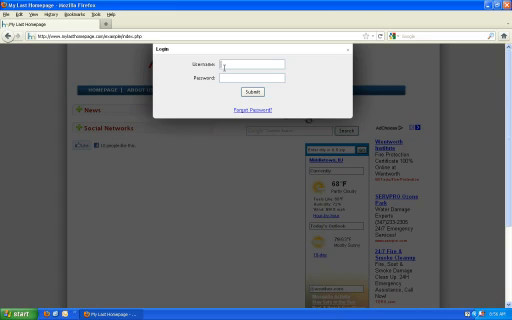
Step: Log back in with username 'example' and the account password
type("example")
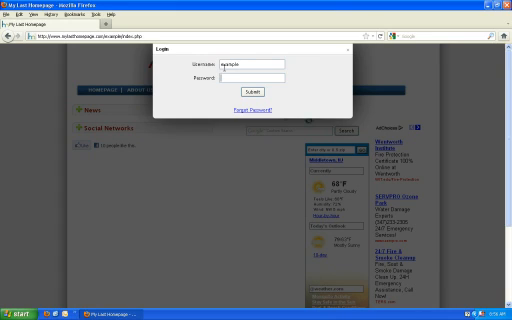
type("•••••")
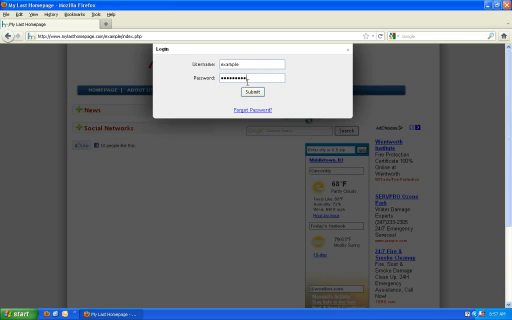
left_click(252, 94)
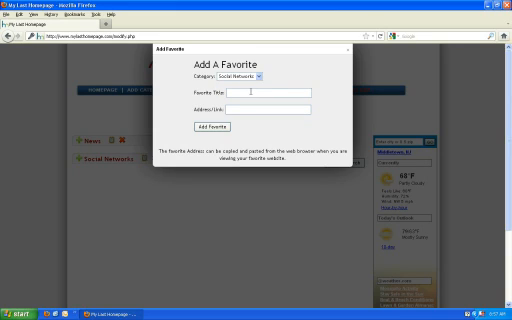
Step: Add Twitter with its web address as a favourite under Social Networks
type("web")
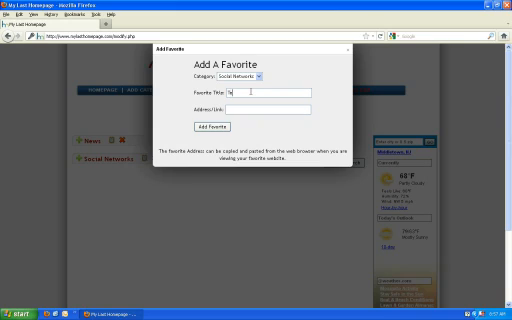
type("Twitter")
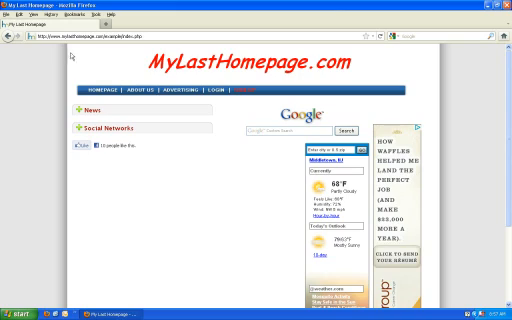
mouse_move(164, 76)
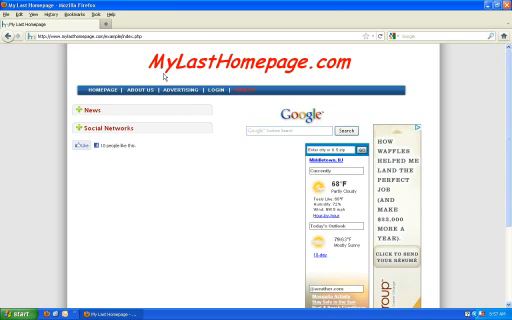